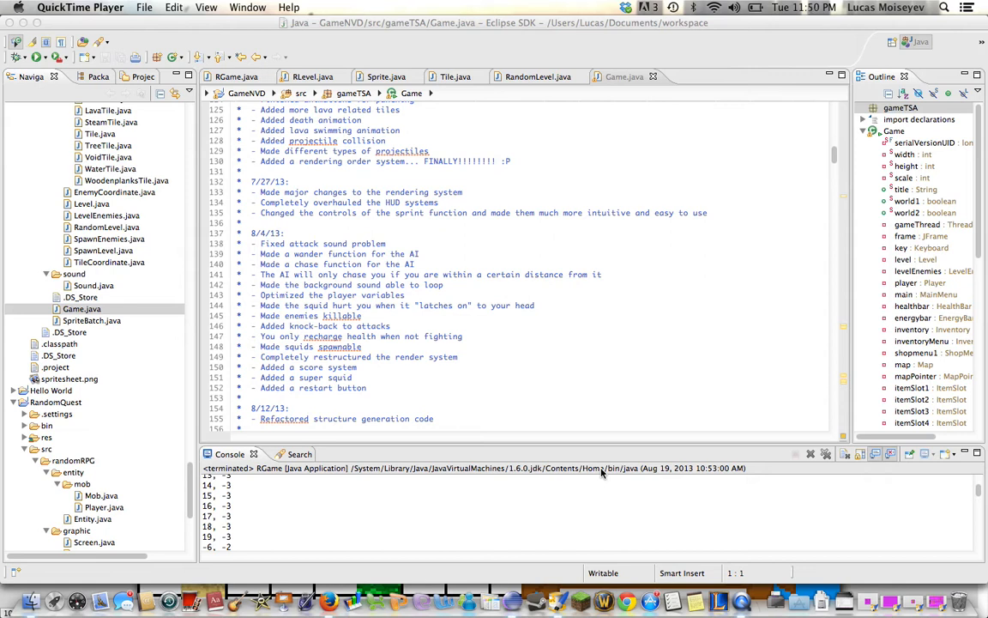
mouse_move(325, 299)
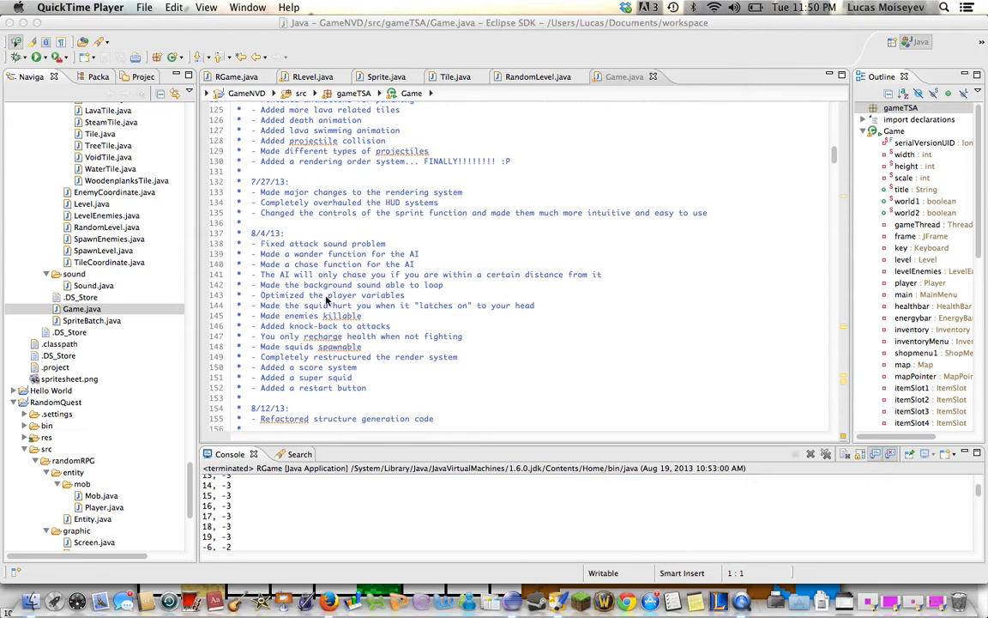
mouse_move(230, 305)
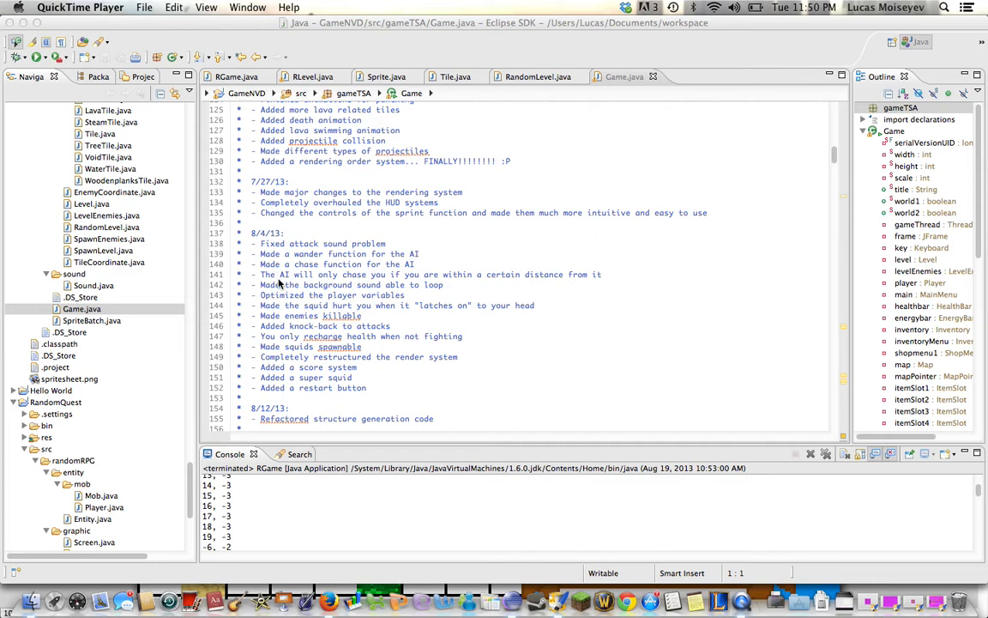
mouse_move(264, 367)
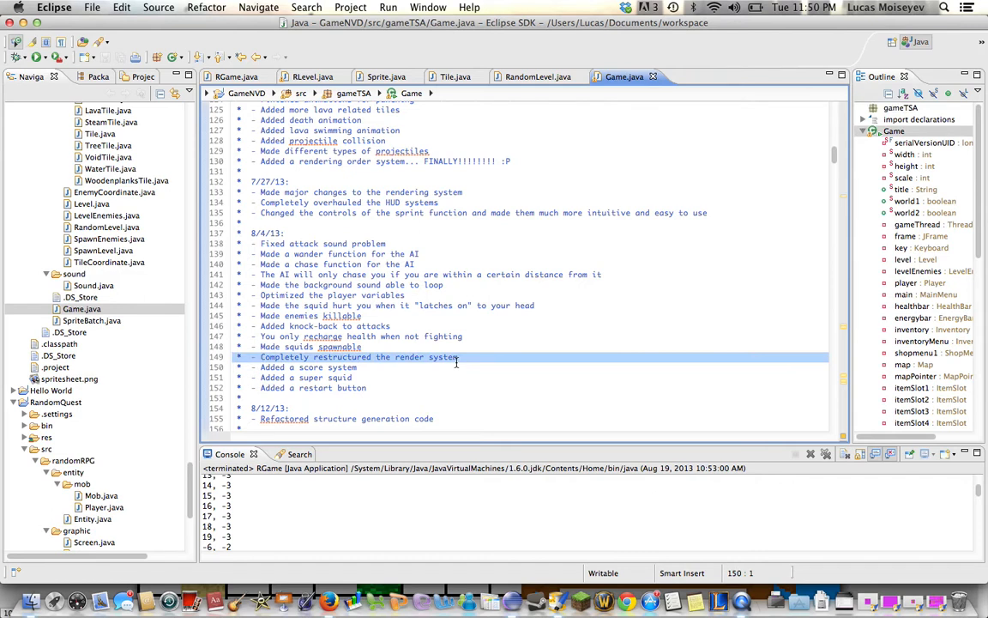
Scroll Game.java down to the render() method that sorts entities
left_click(433, 388)
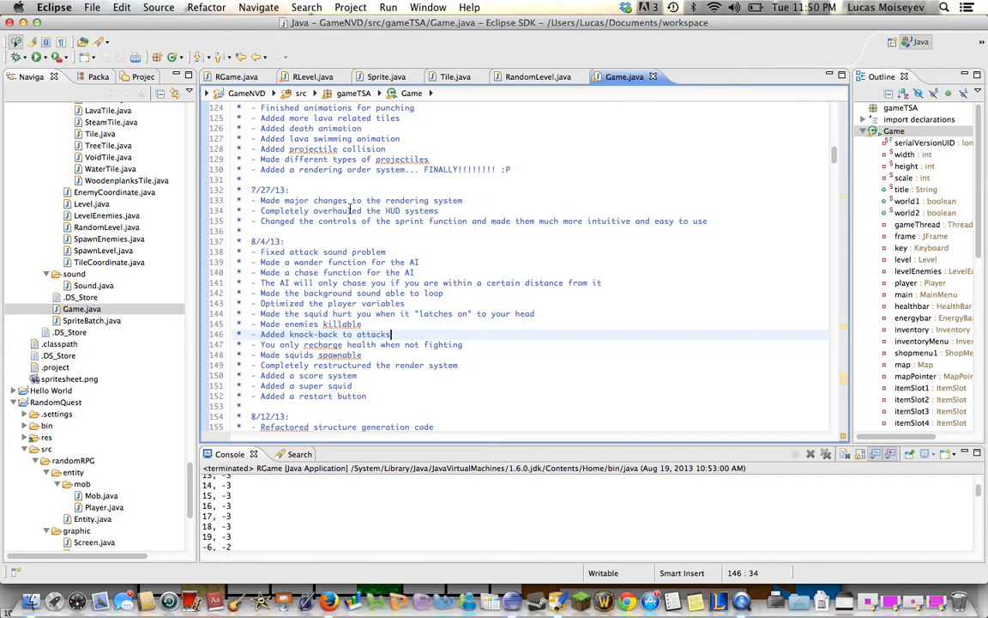
scroll("down", 3)
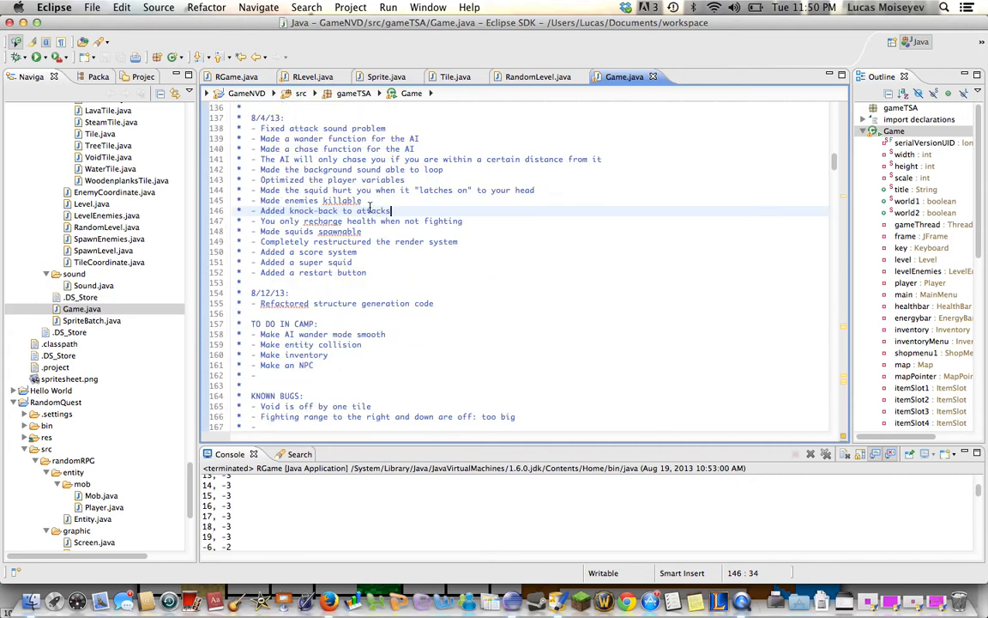
scroll("down", 3)
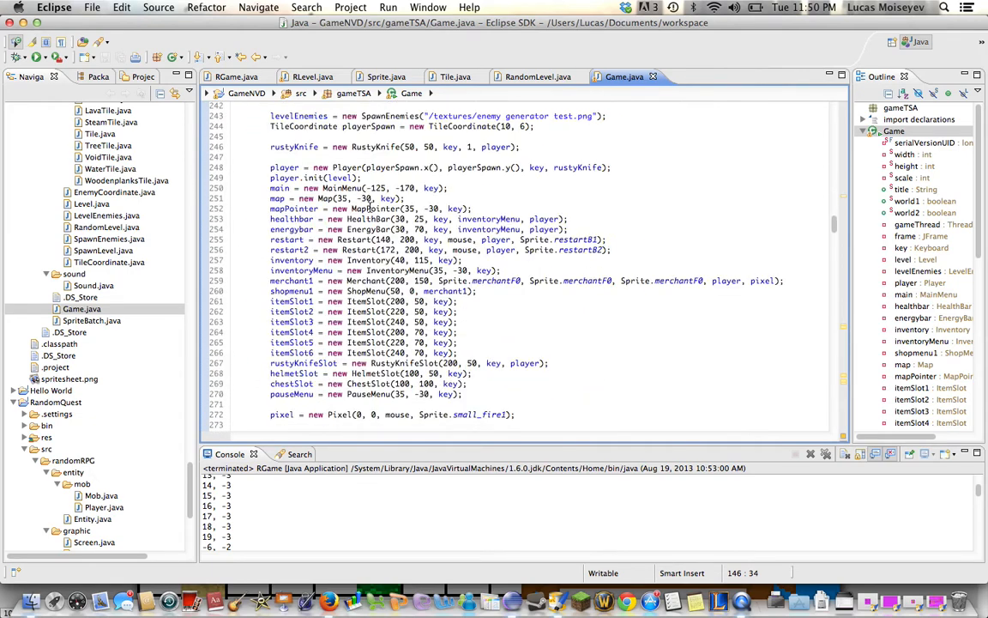
scroll("down", 3)
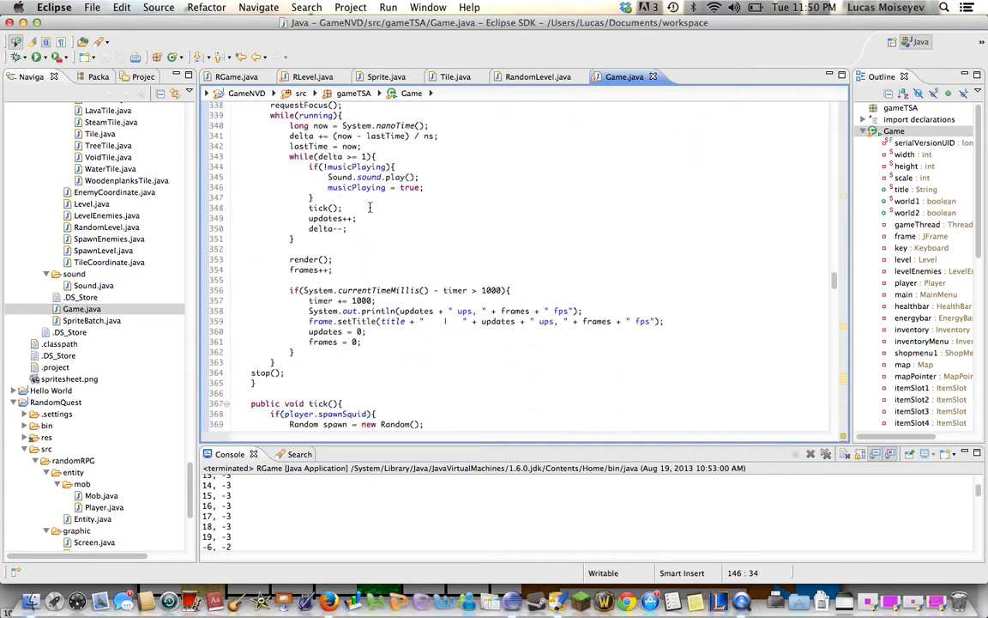
scroll("down", 3)
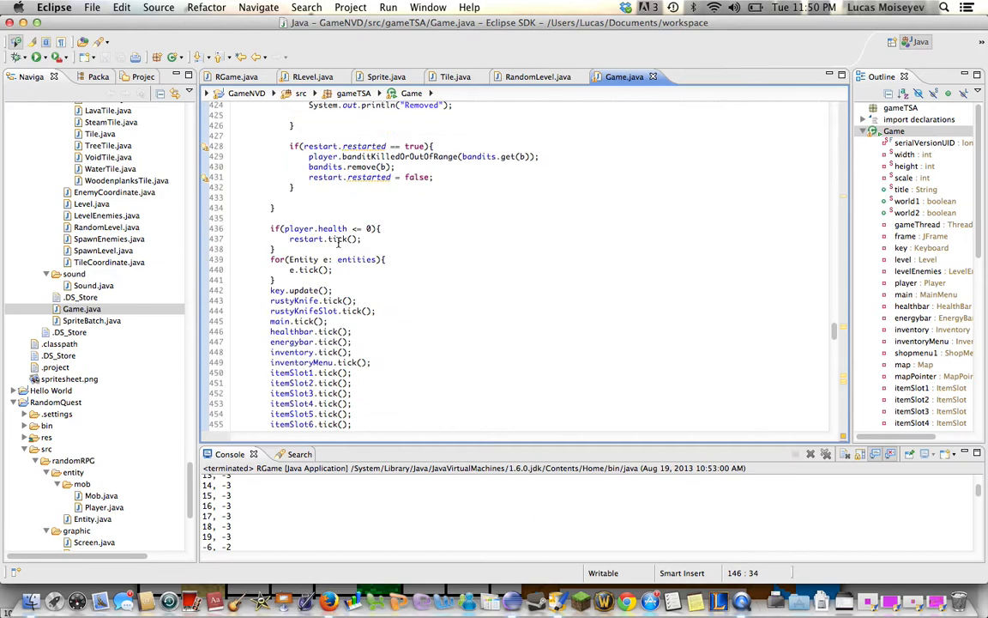
scroll("down", 3)
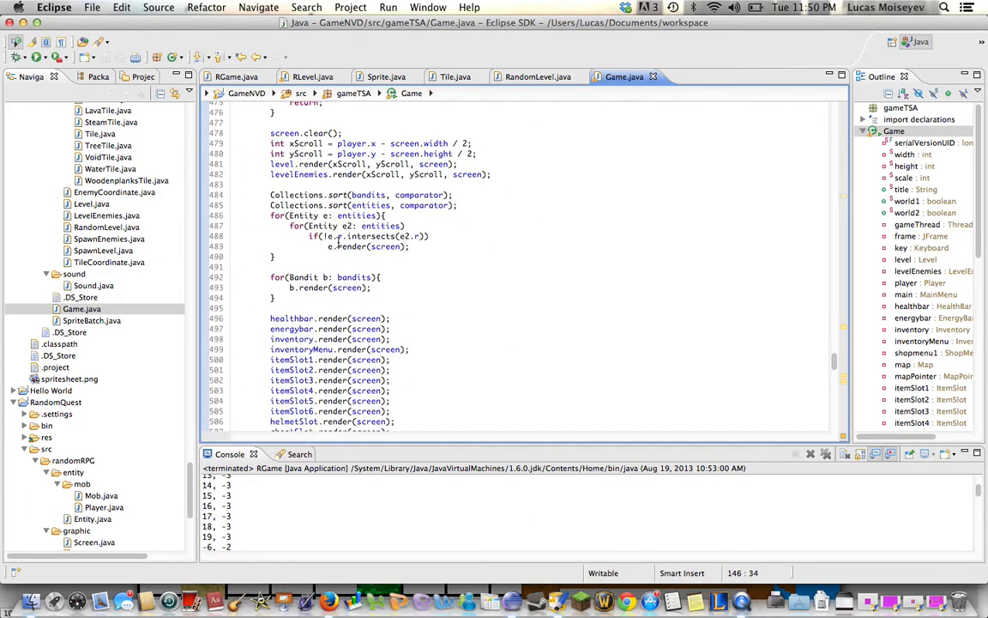
scroll("down", 3)
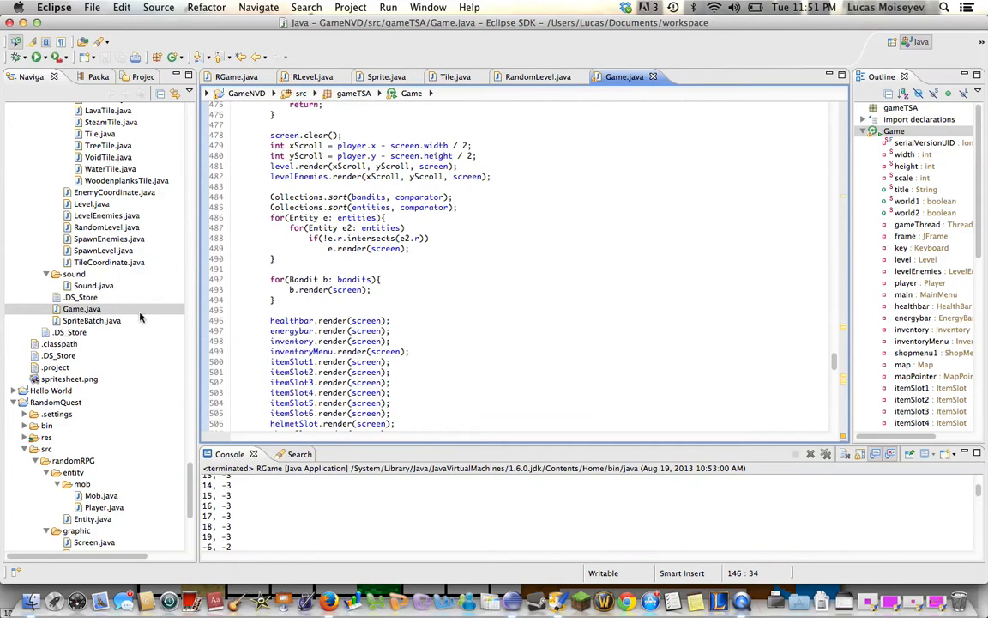
View the SpriteBatch comparator ordering entities by y, then return to Game.java's render code
left_click(93, 321)
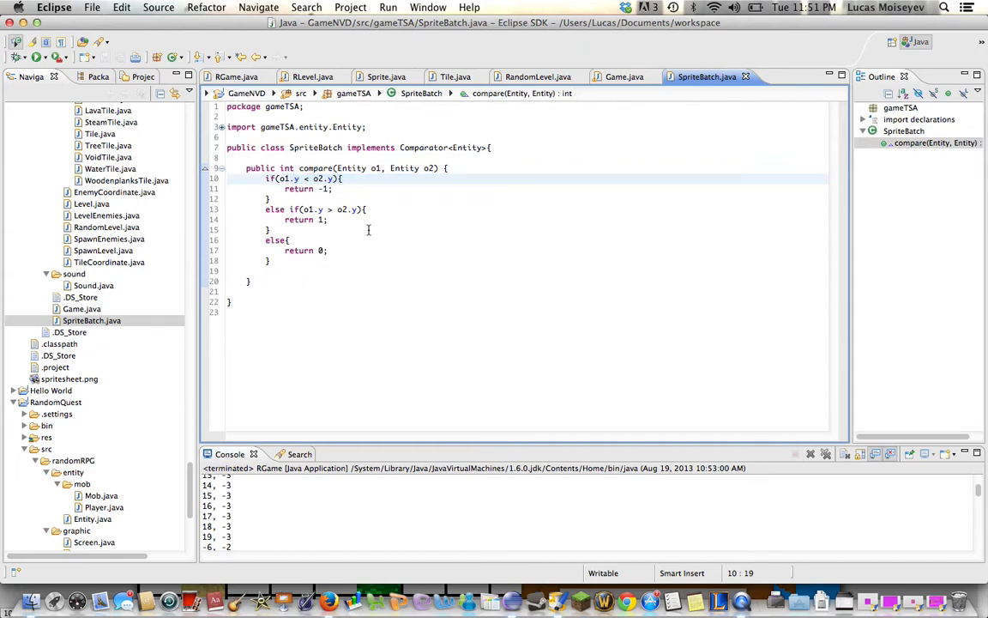
left_click(313, 251)
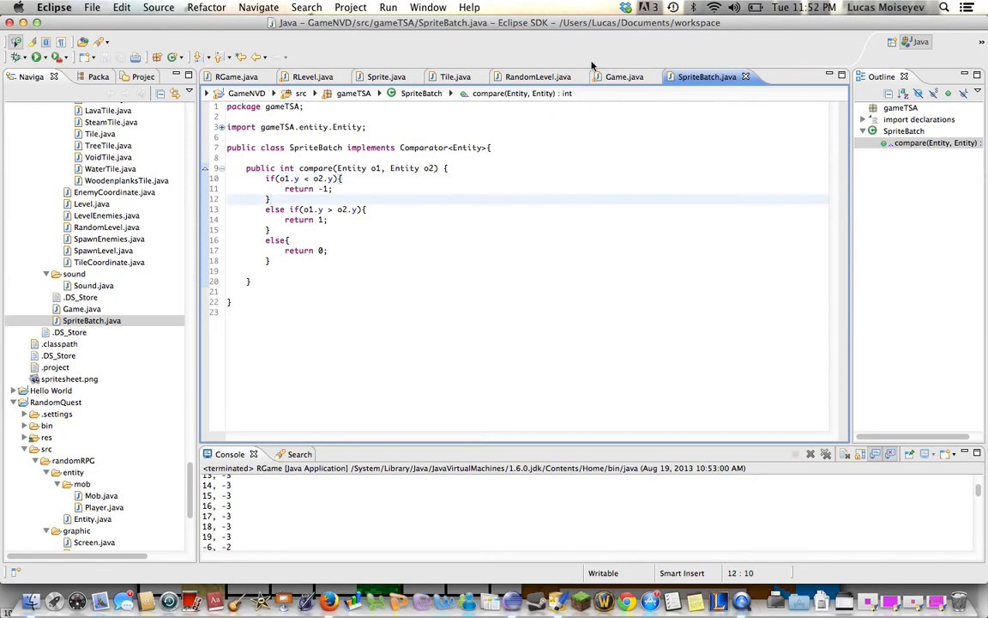
left_click(621, 76)
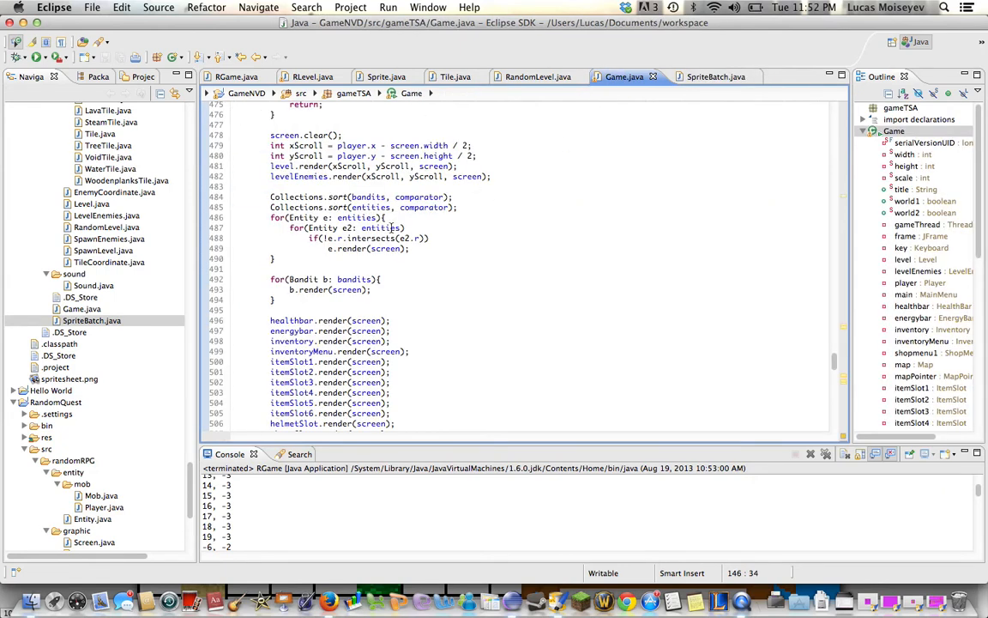
Launch gameTSA.Game so the 'A Peasant's Tale' title screen appears
scroll("down", 3)
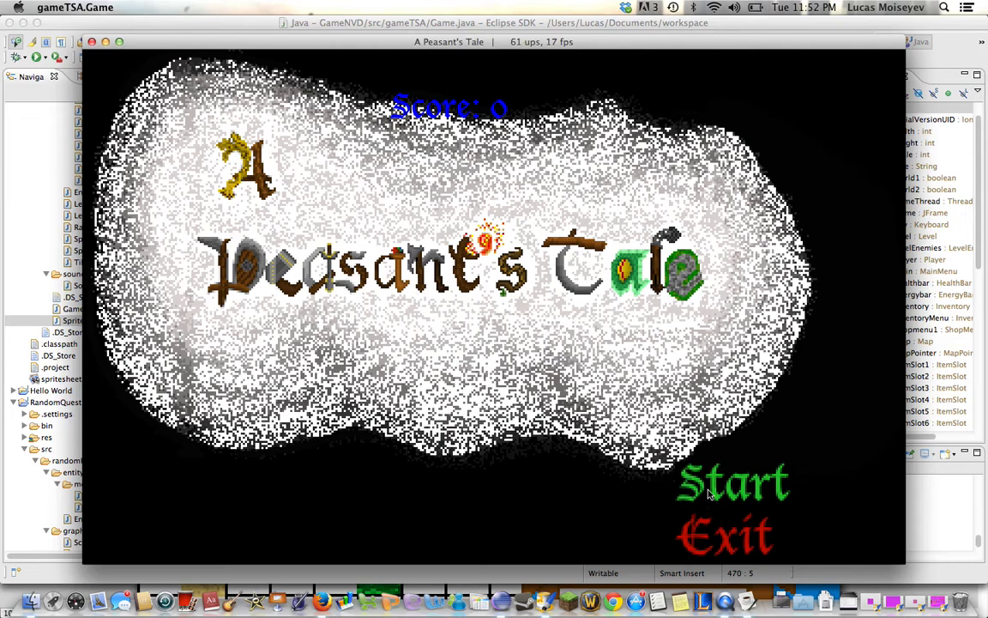
Start the game from the title screen, reaching the grass camp with tent, lava and water
left_click(734, 484)
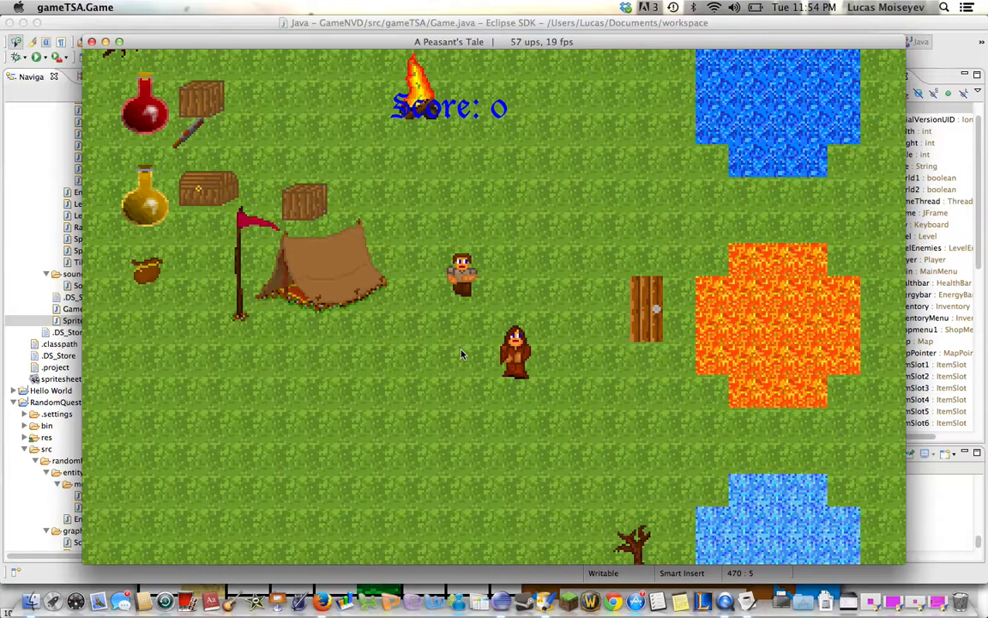
mouse_move(662, 463)
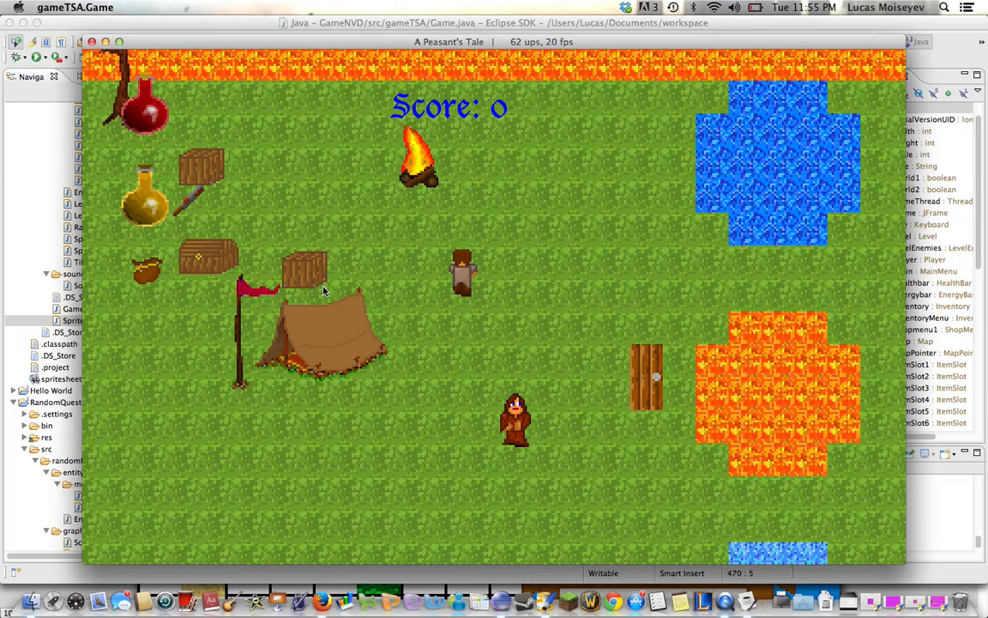
mouse_move(779, 483)
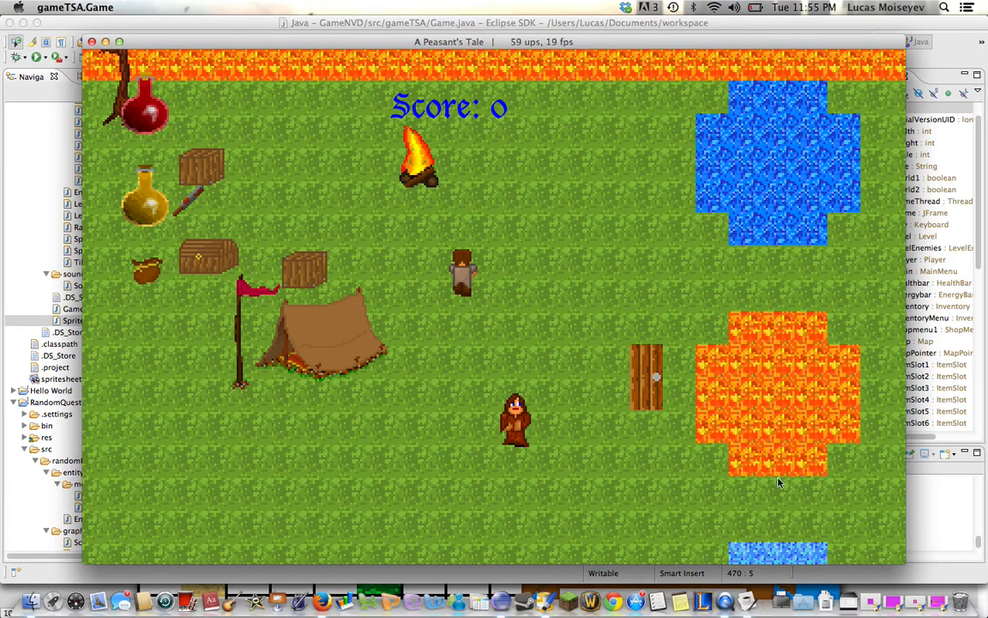